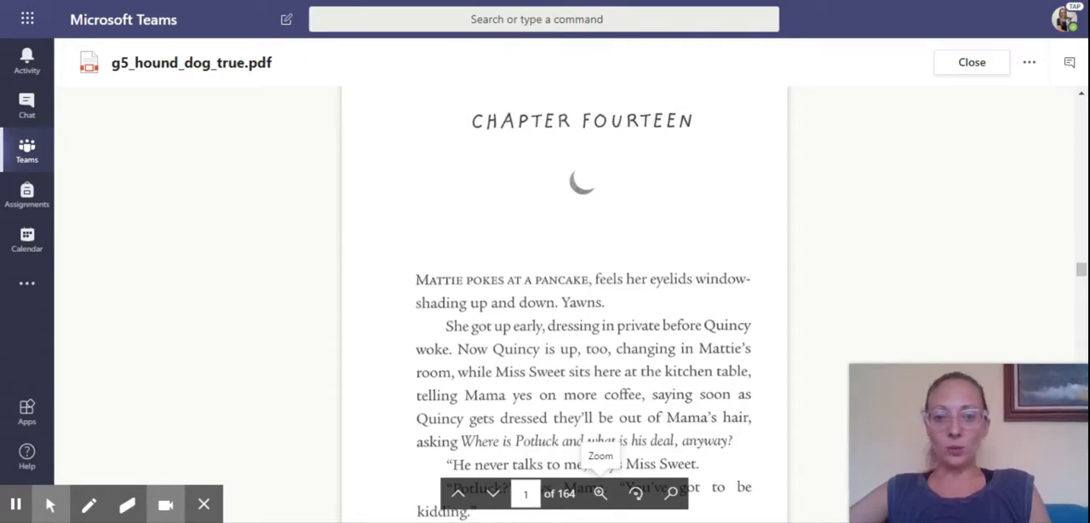
mouse_move(688, 388)
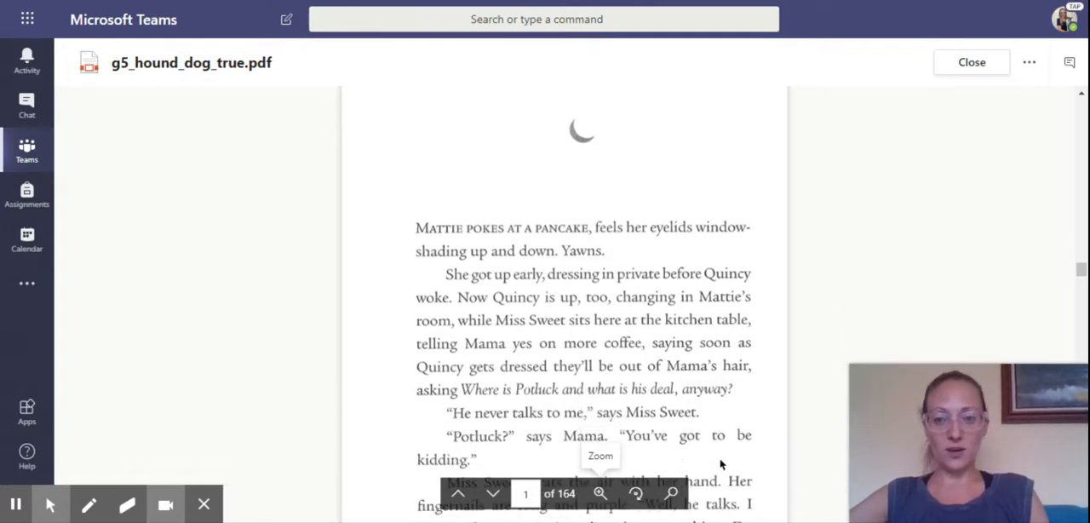
scroll("down", 3)
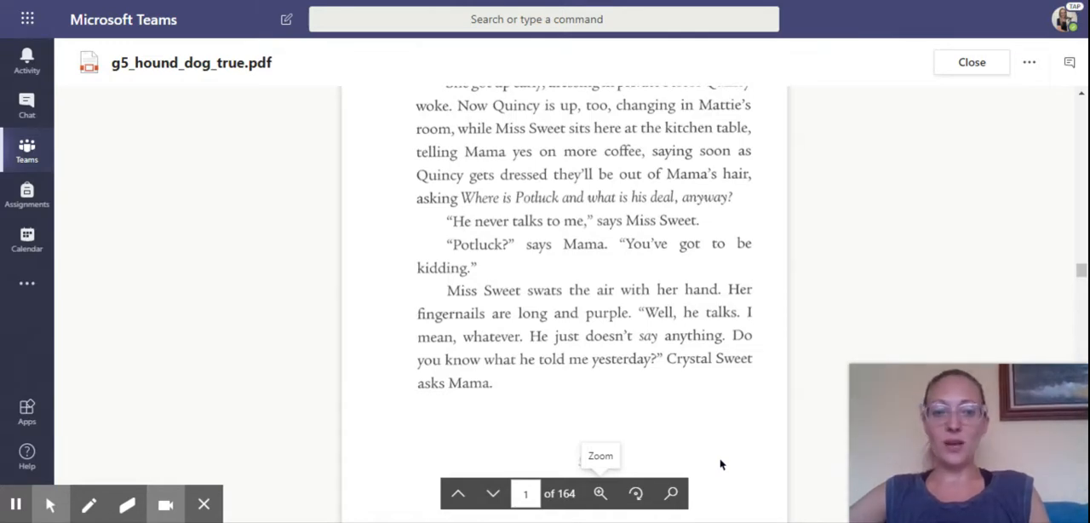
scroll("down", 3)
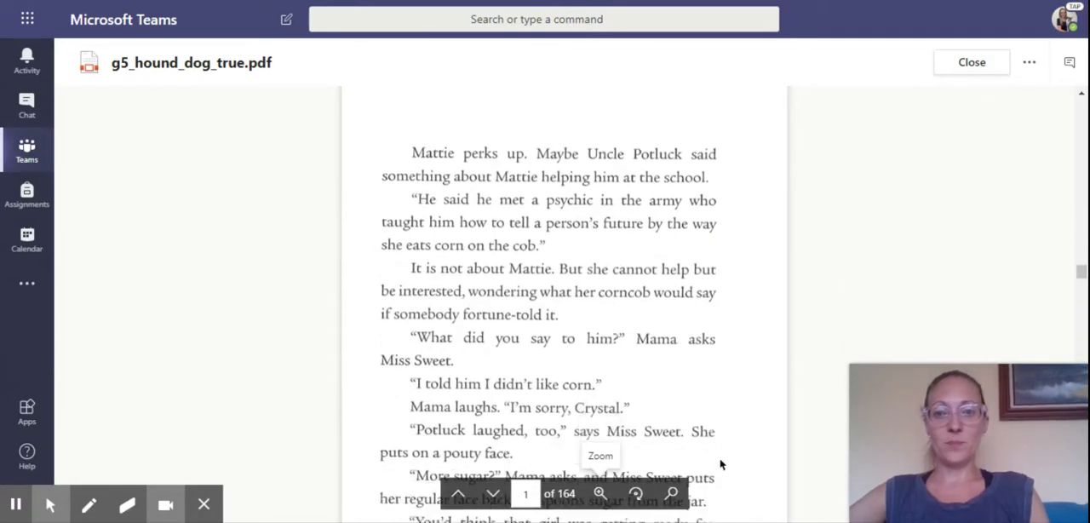
scroll("down", 3)
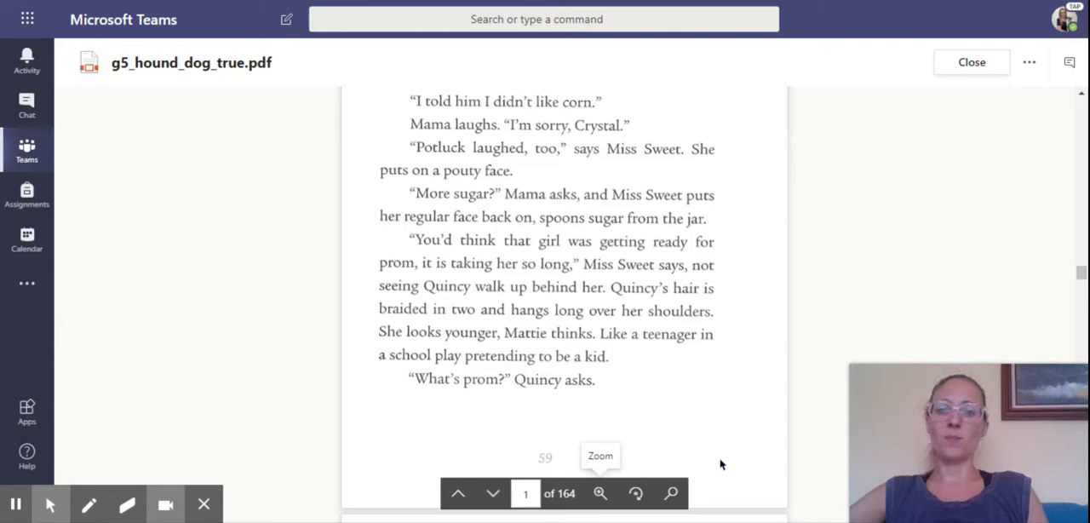
scroll("down", 3)
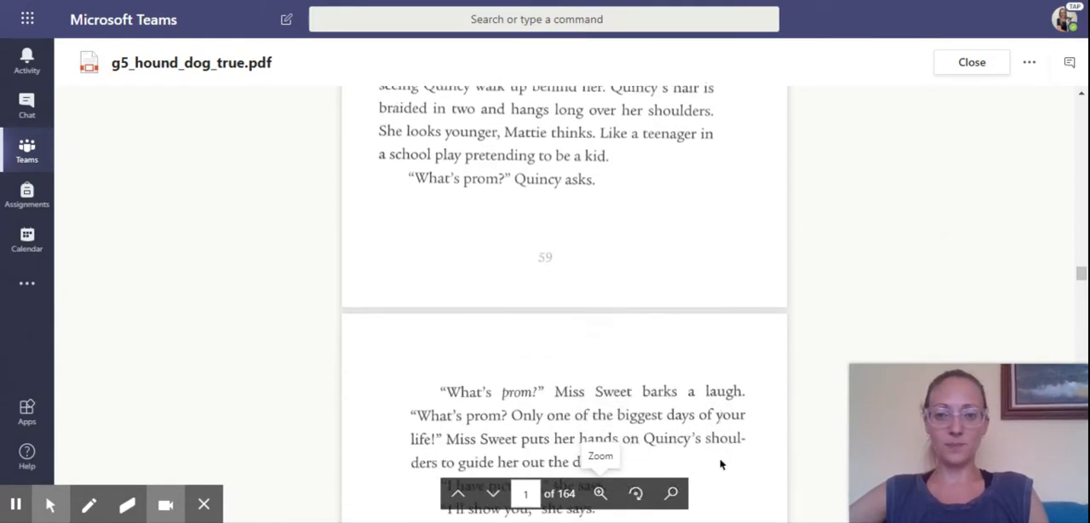
scroll("down", 3)
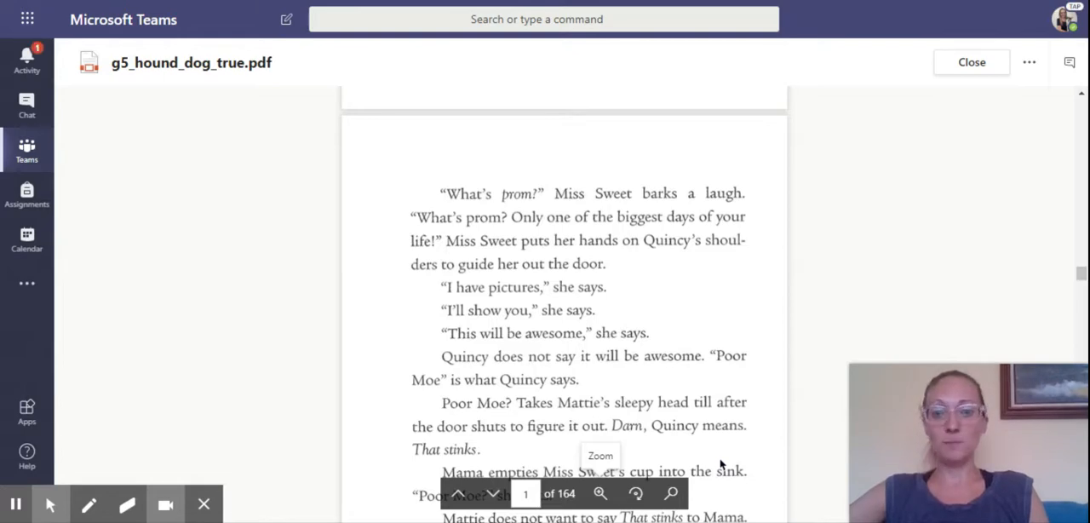
scroll("down", 3)
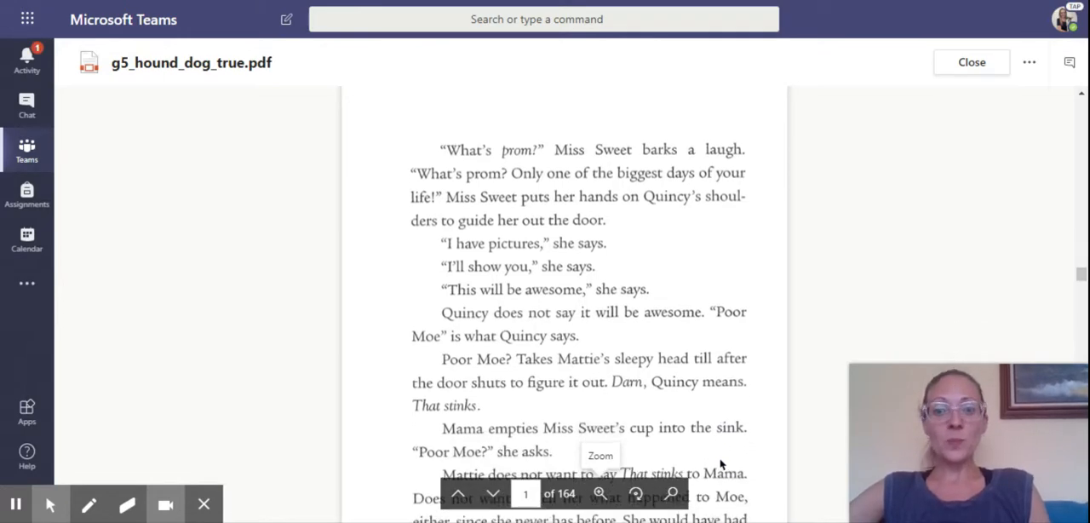
scroll("down", 3)
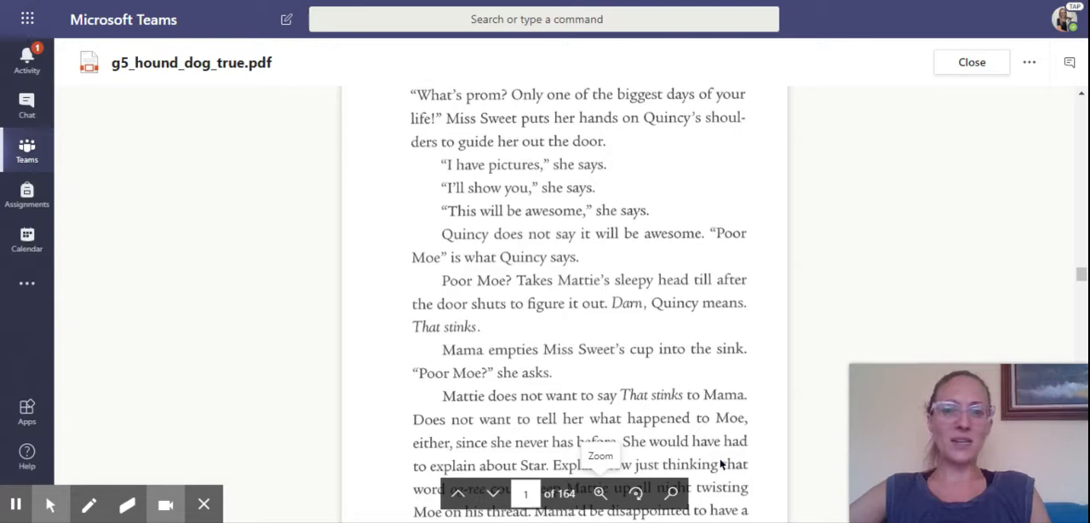
mouse_move(780, 457)
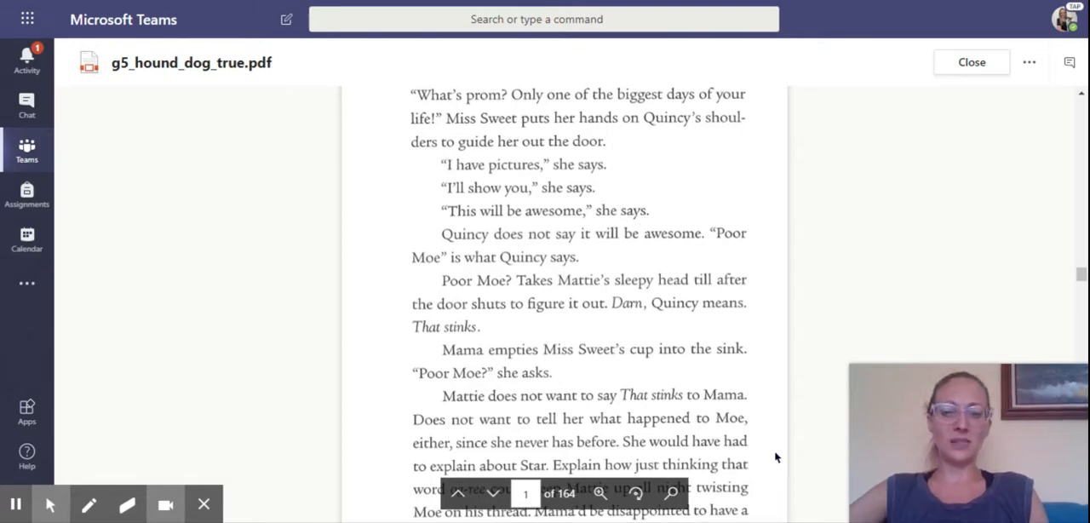
scroll("down", 3)
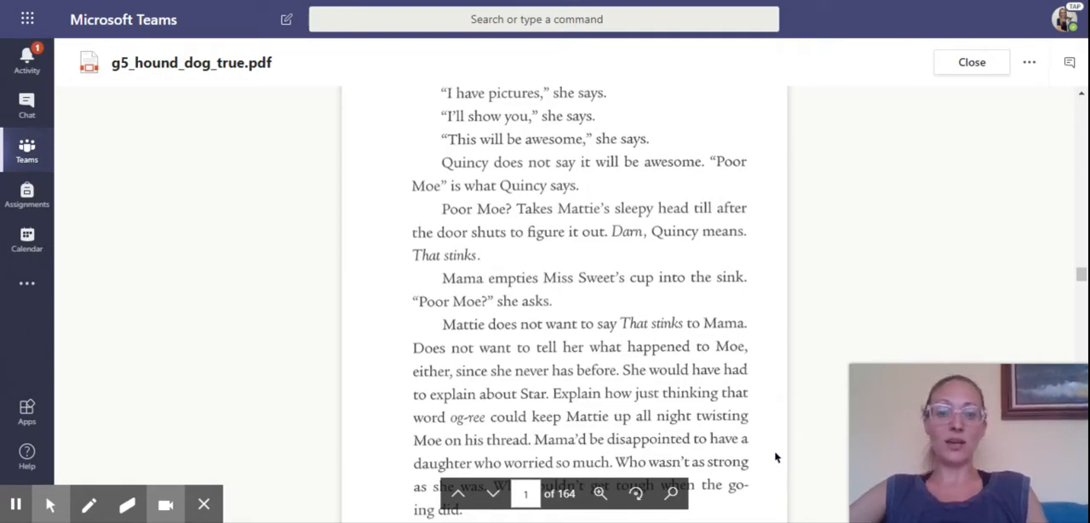
scroll("down", 3)
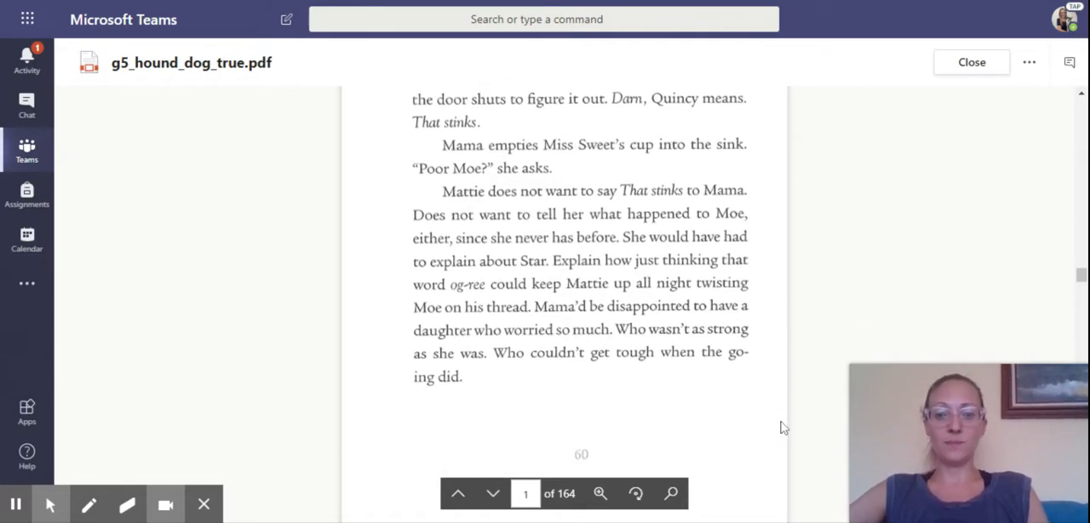
scroll("down", 3)
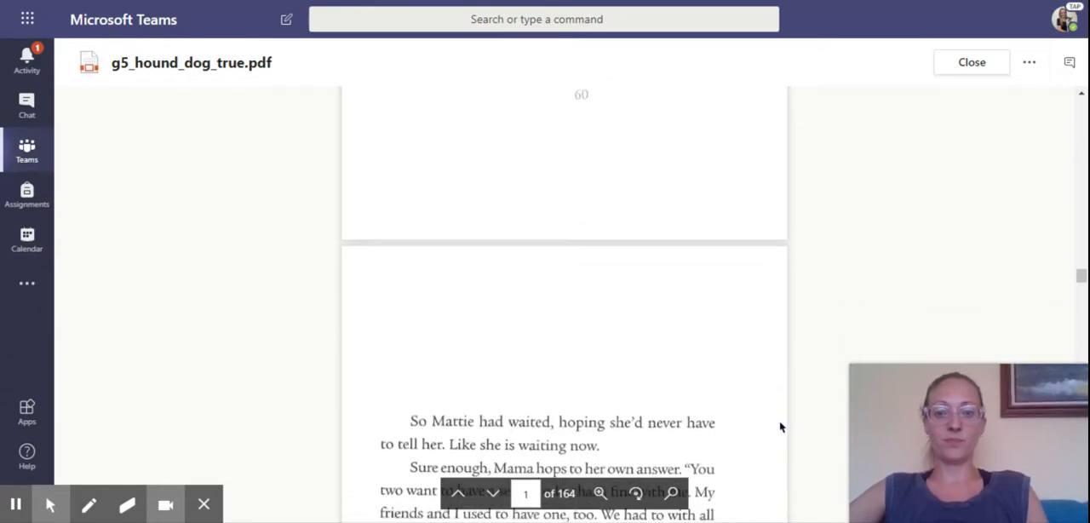
scroll("down", 3)
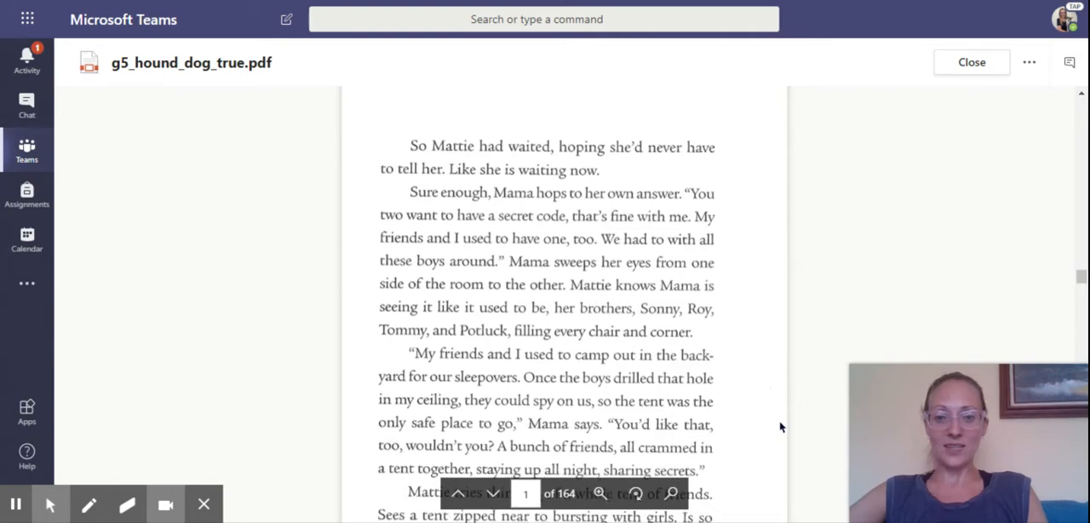
scroll("down", 3)
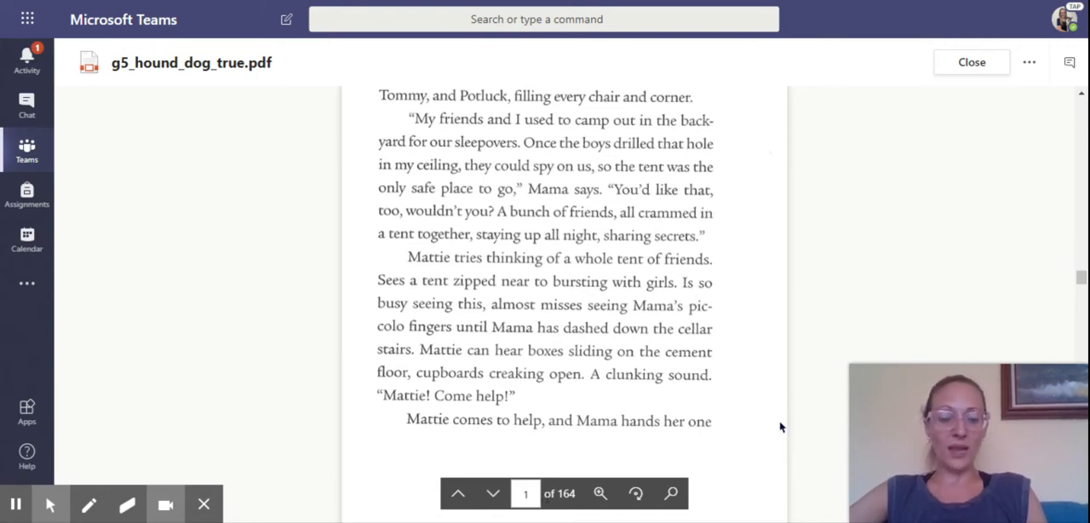
scroll("down", 3)
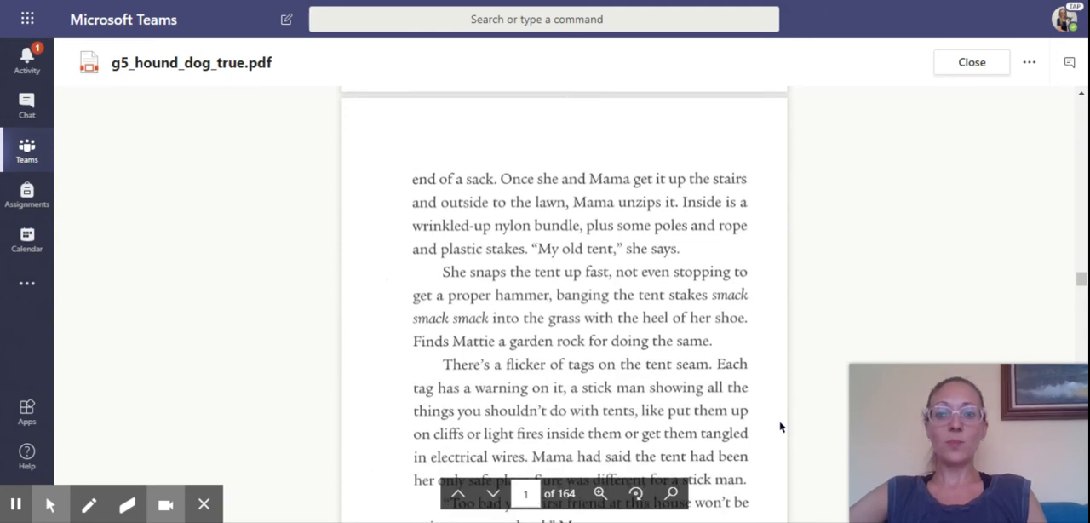
scroll("down", 3)
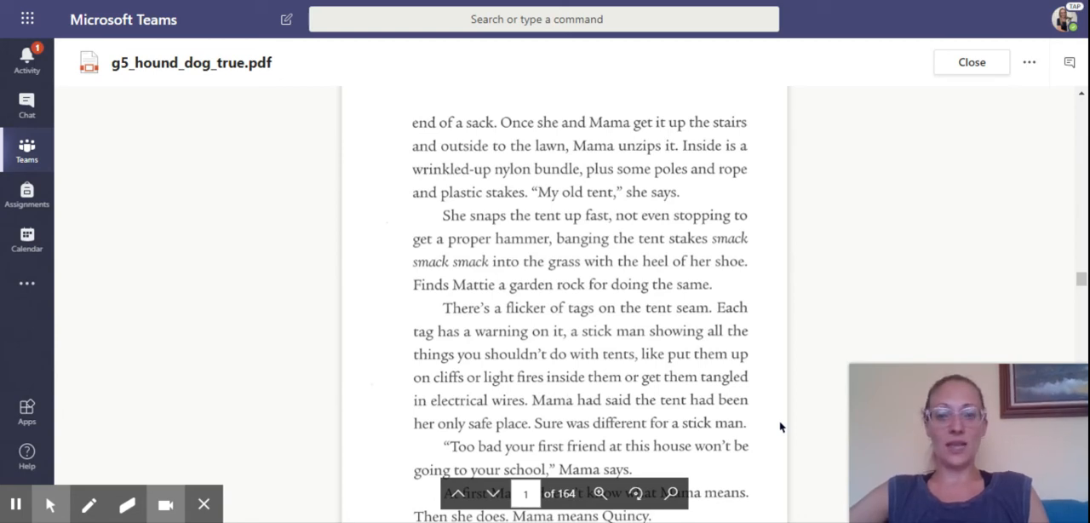
scroll("down", 3)
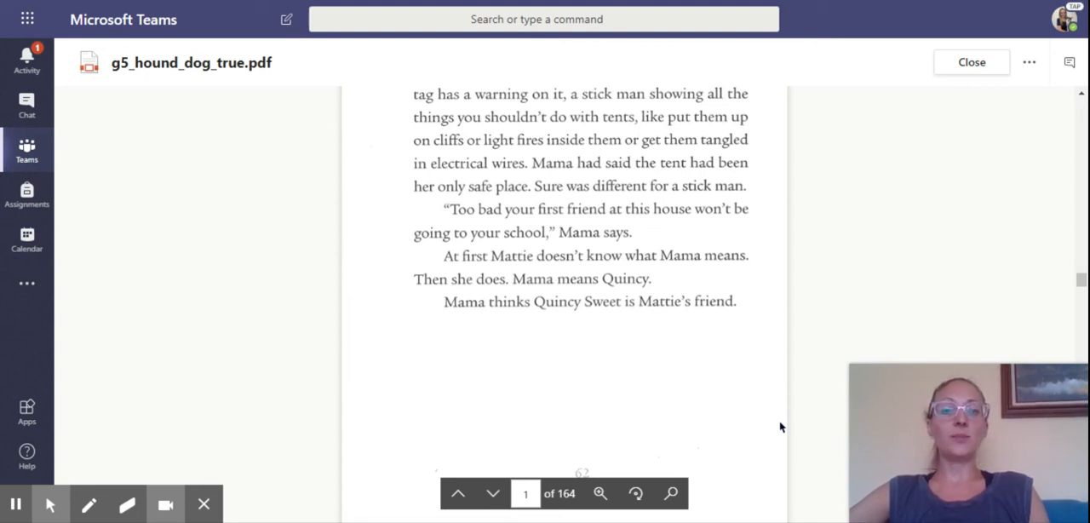
scroll("down", 3)
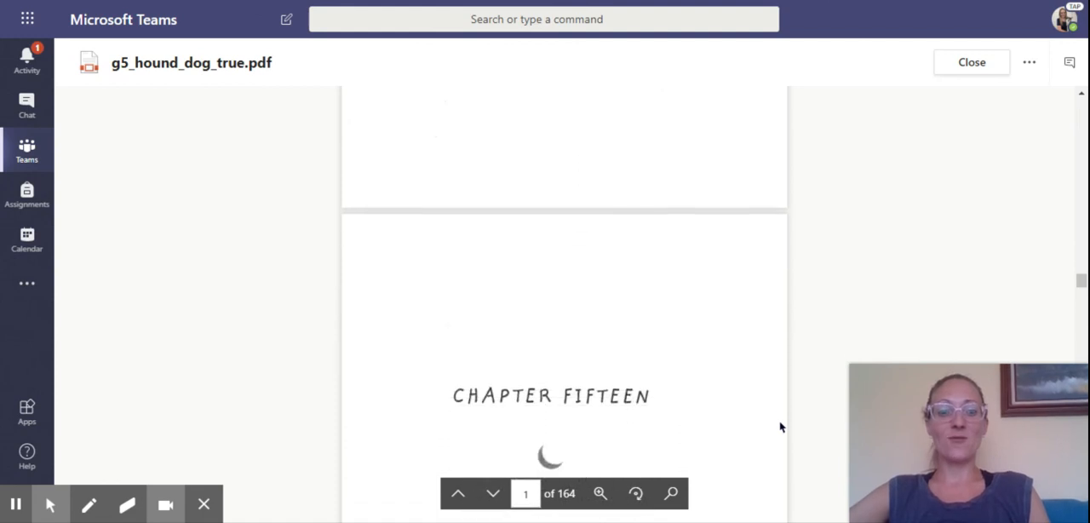
scroll("down", 3)
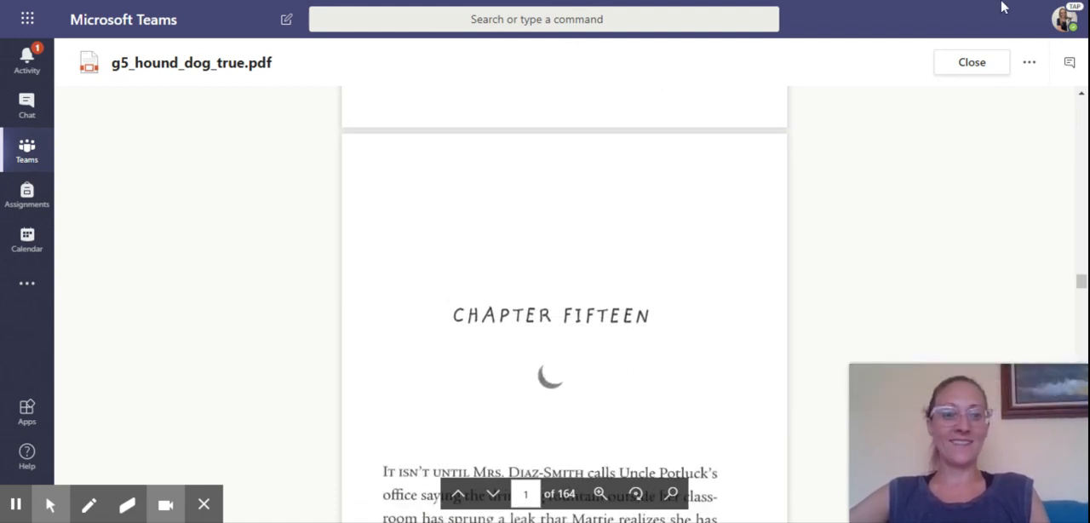
mouse_move(1021, 3)
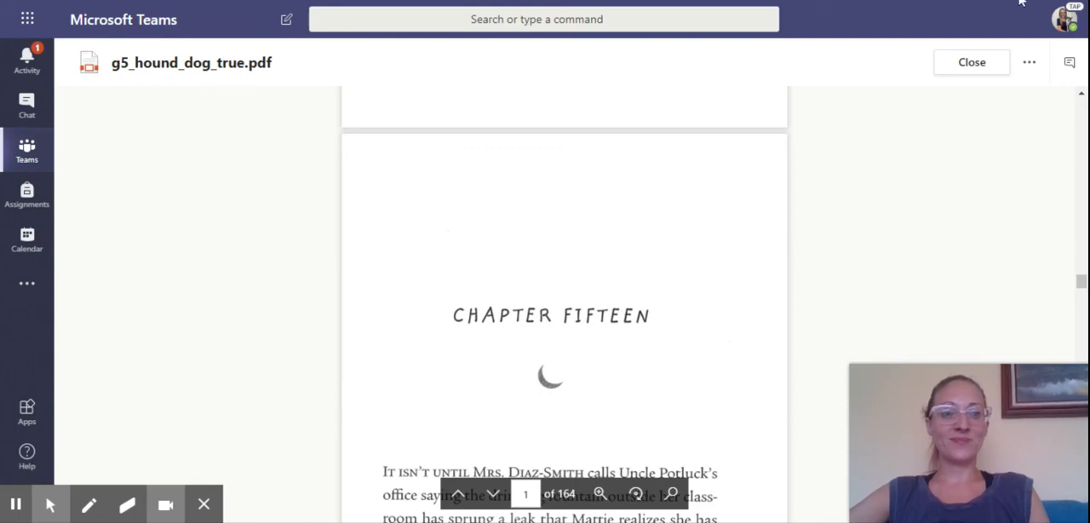